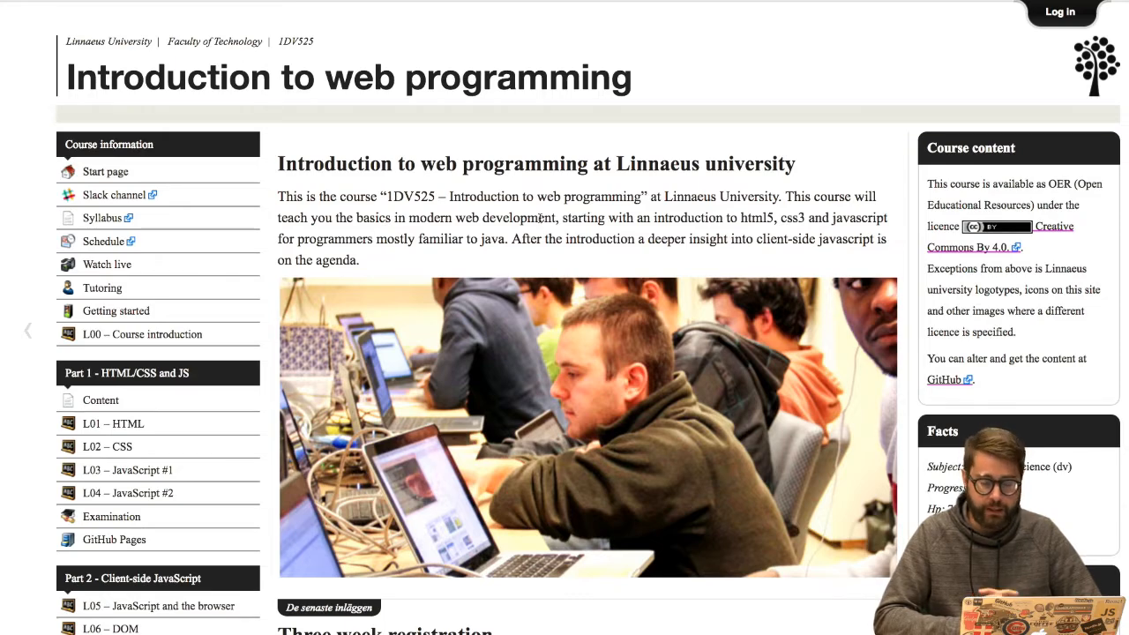
Open the Exercises page from the Part 2 sidebar and read down to the Tiny Tunes repo, level and study week.
scroll(down, 3)
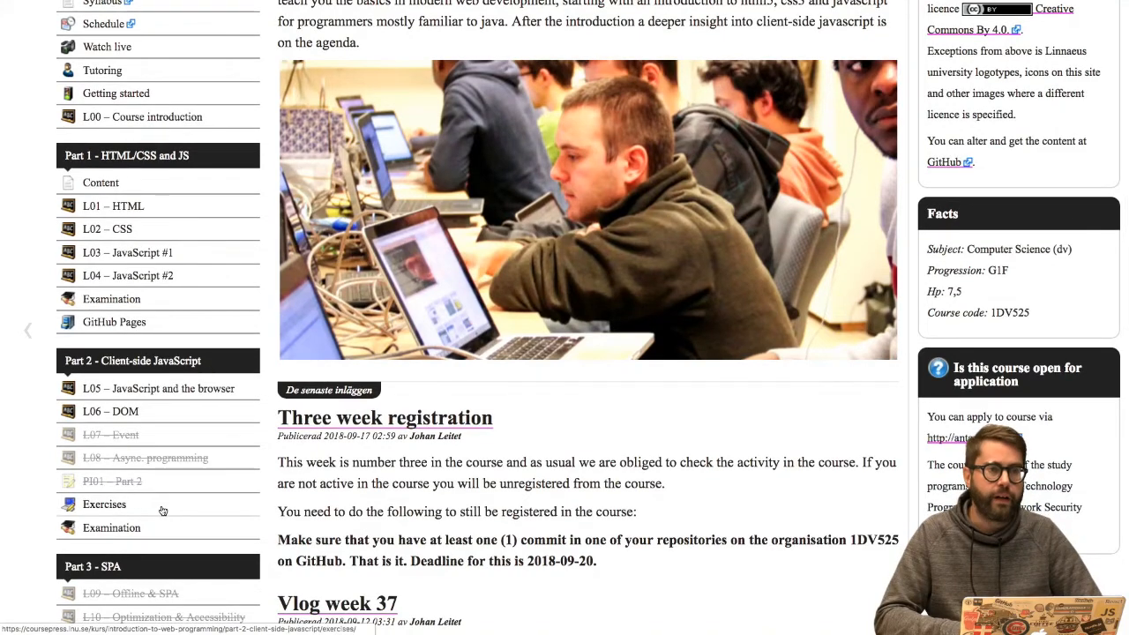
scroll(down, 3)
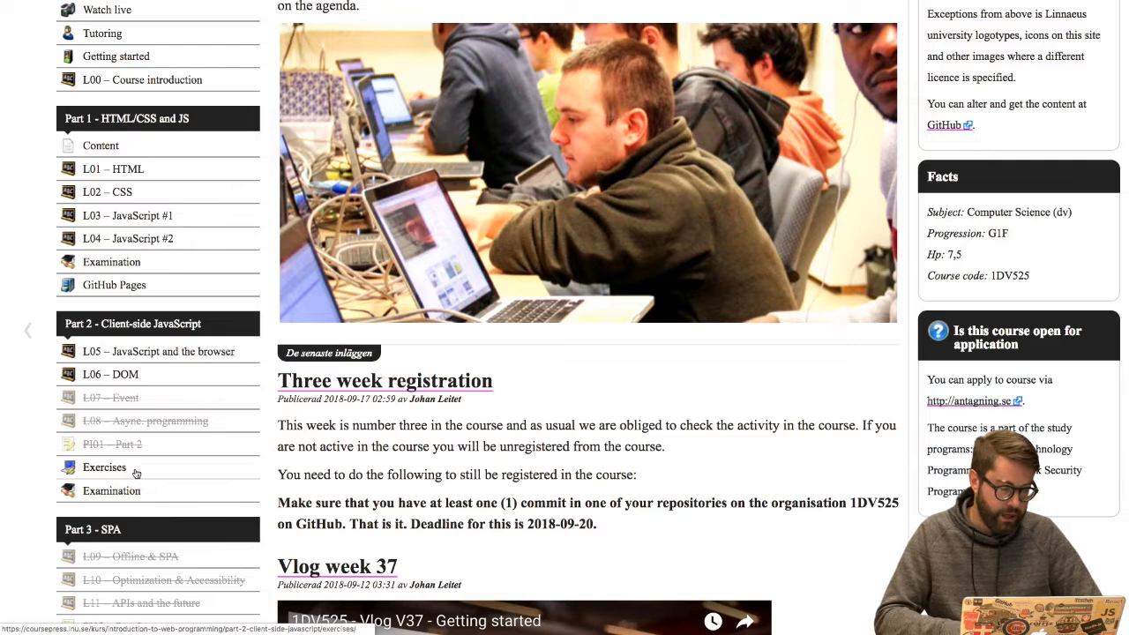
click(104, 467)
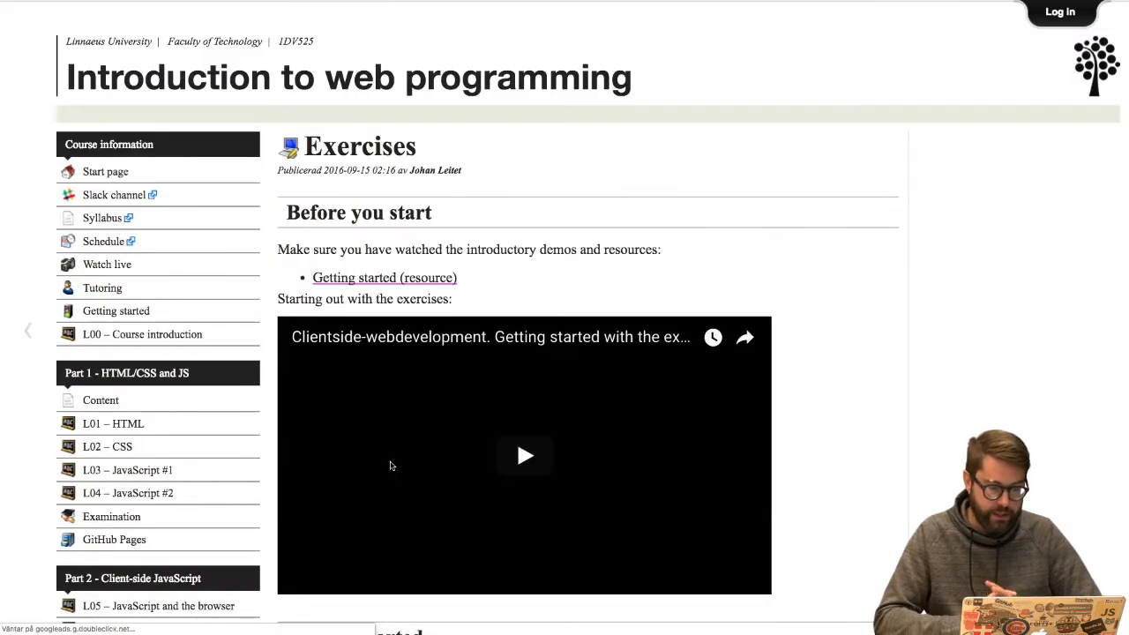
scroll(down, 3)
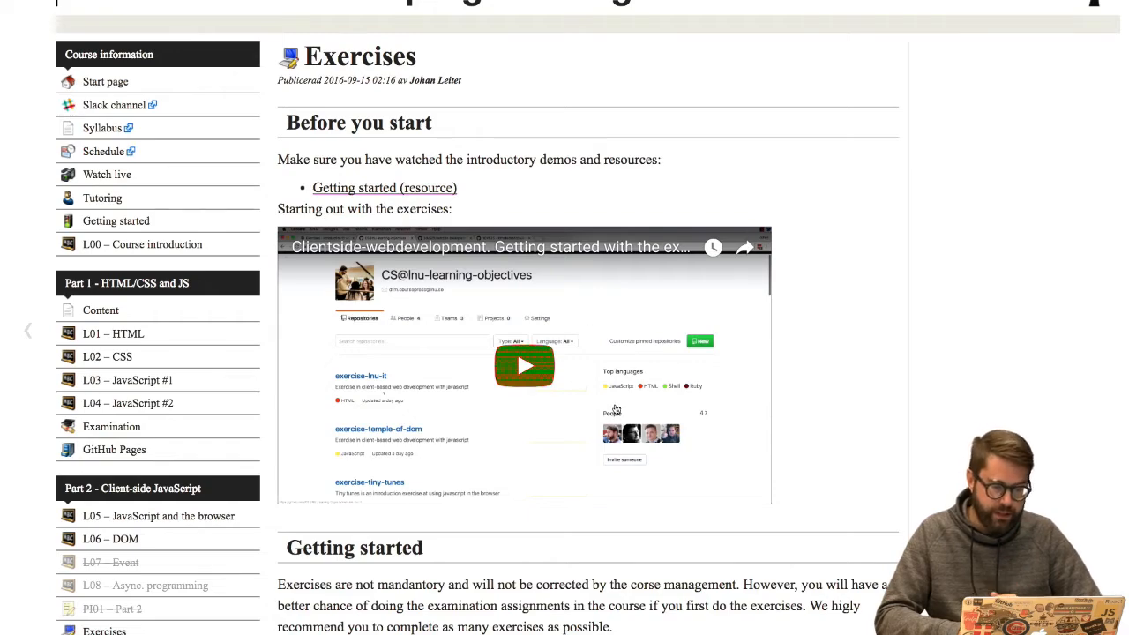
scroll(down, 3)
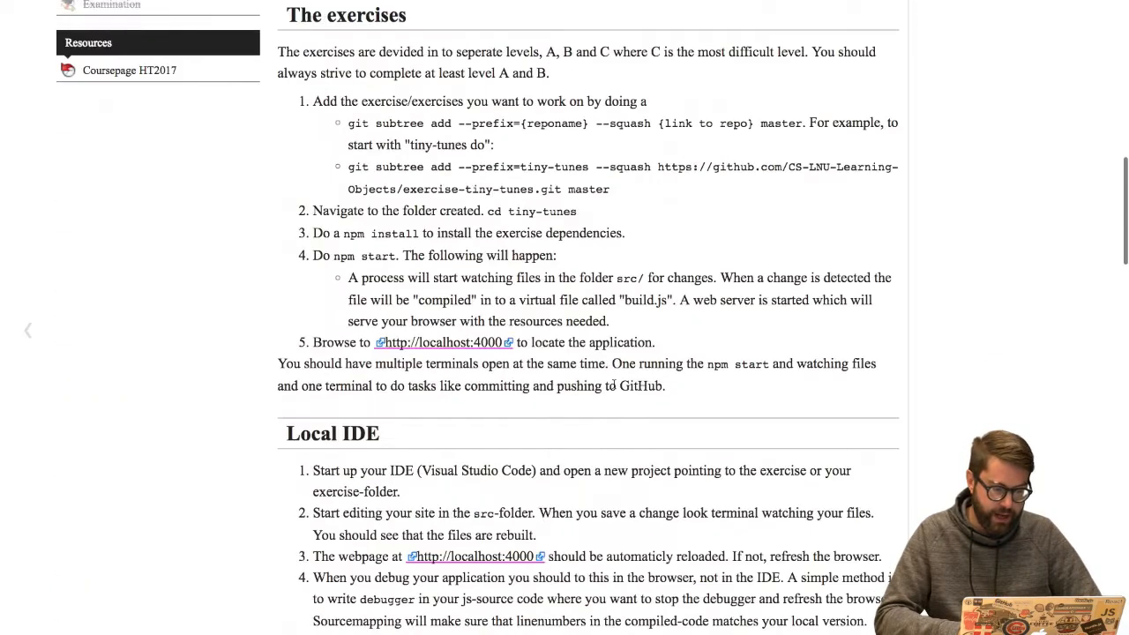
scroll(down, 3)
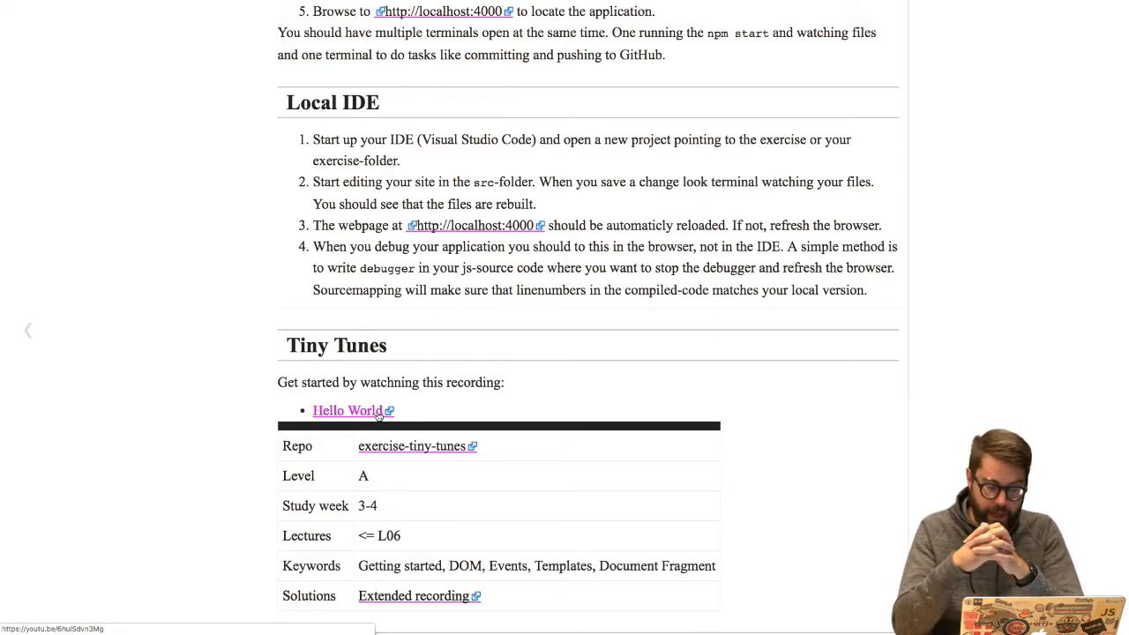
scroll(down, 3)
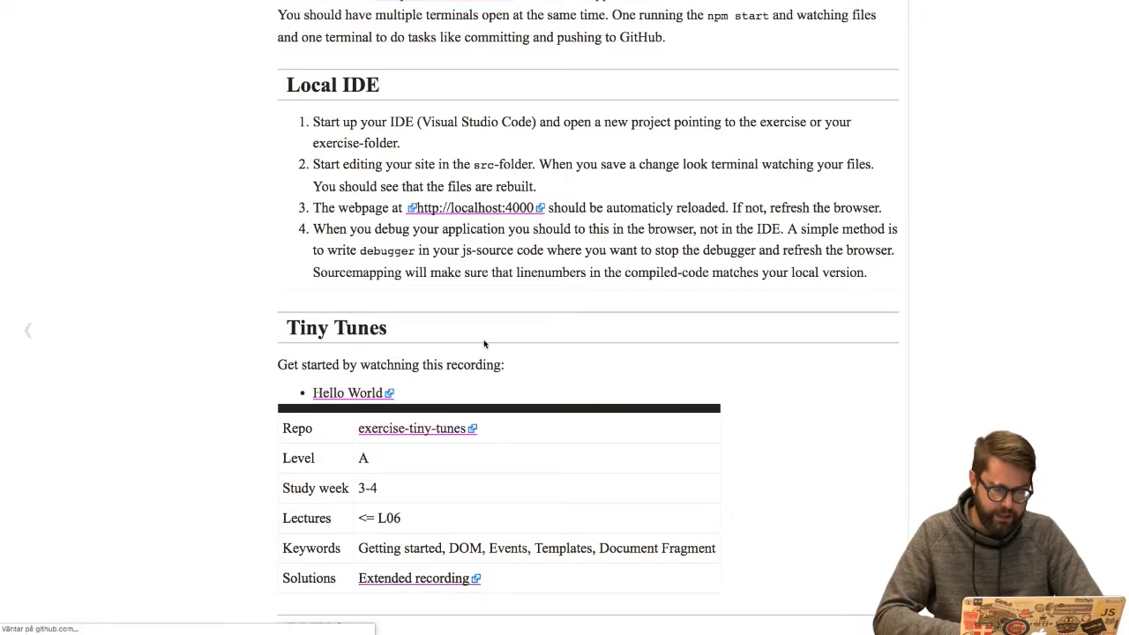
View src/index.html in the exercise-tiny-tunes repository and mark its script module line.
click(411, 428)
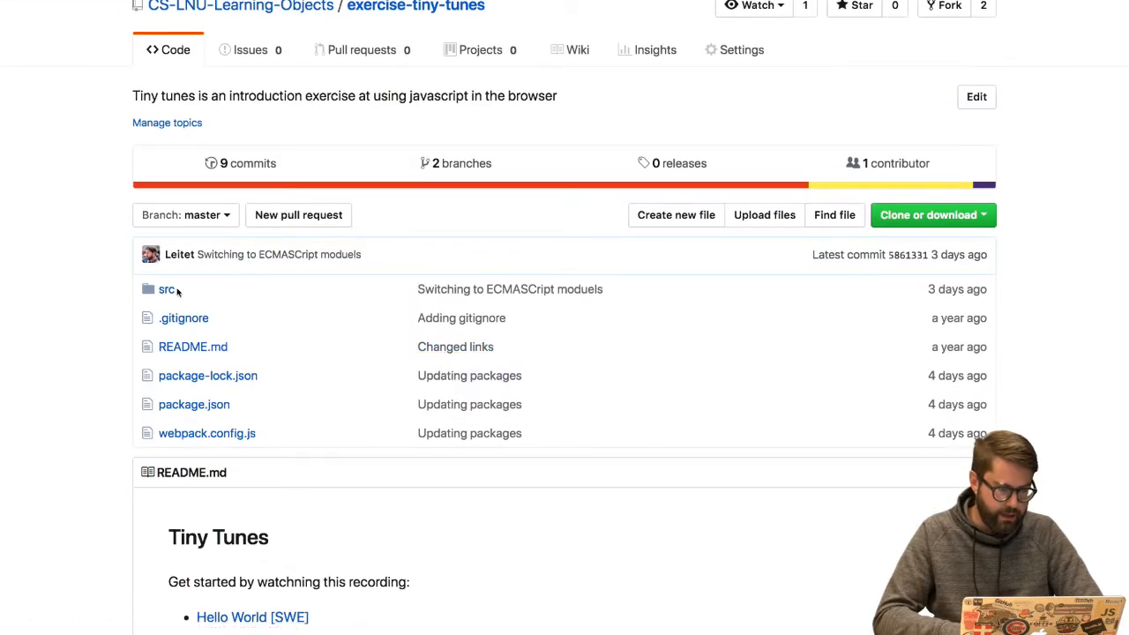
click(167, 288)
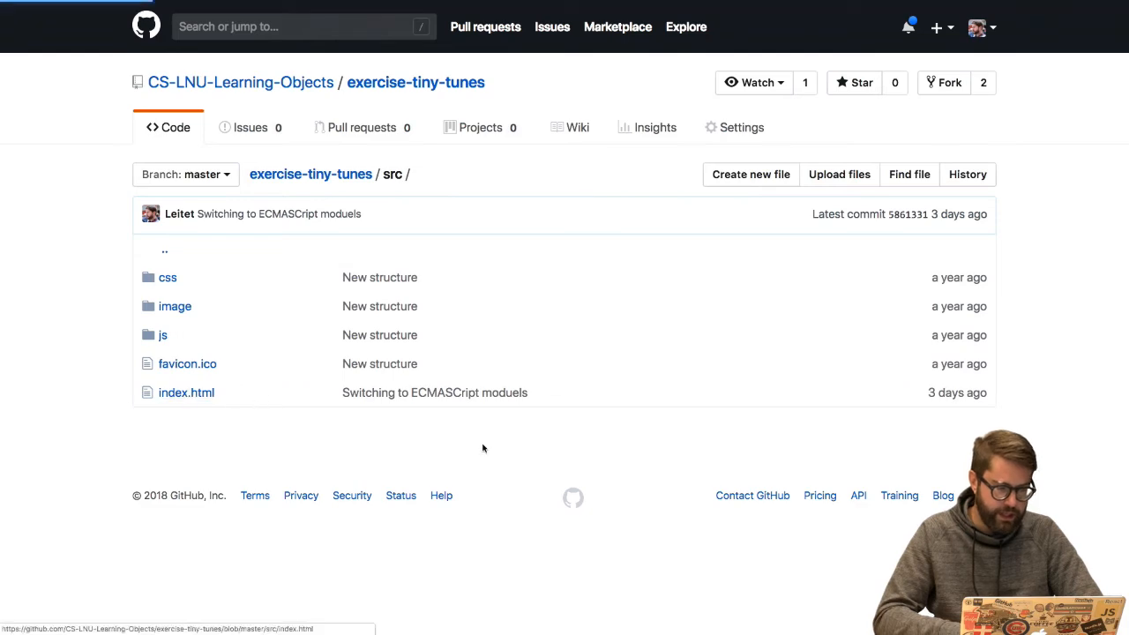
click(186, 392)
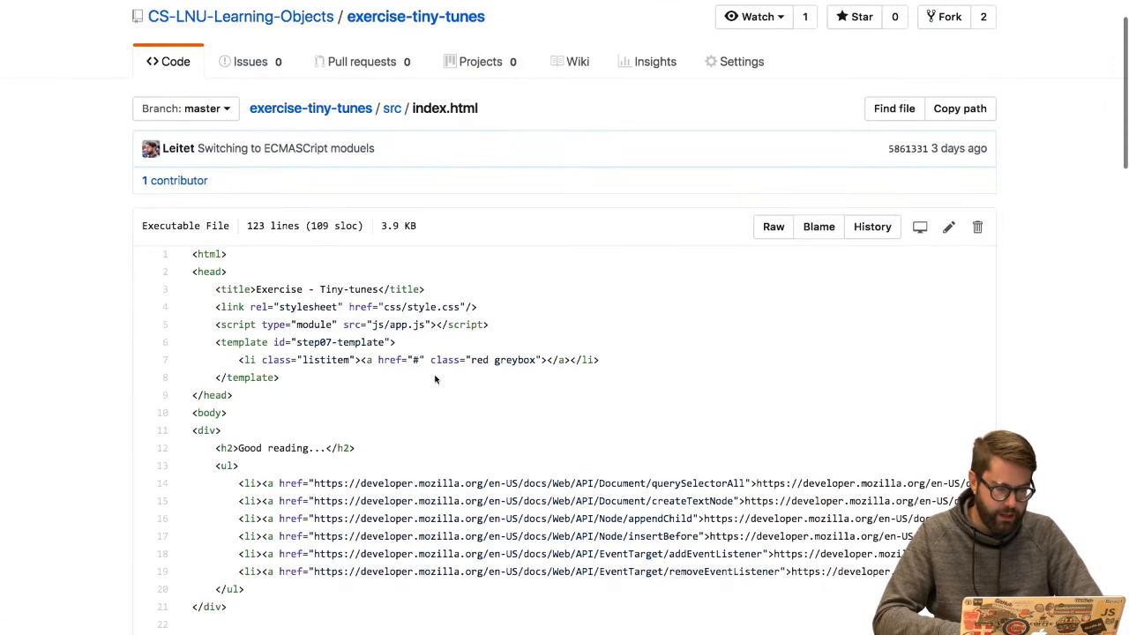
scroll(down, 3)
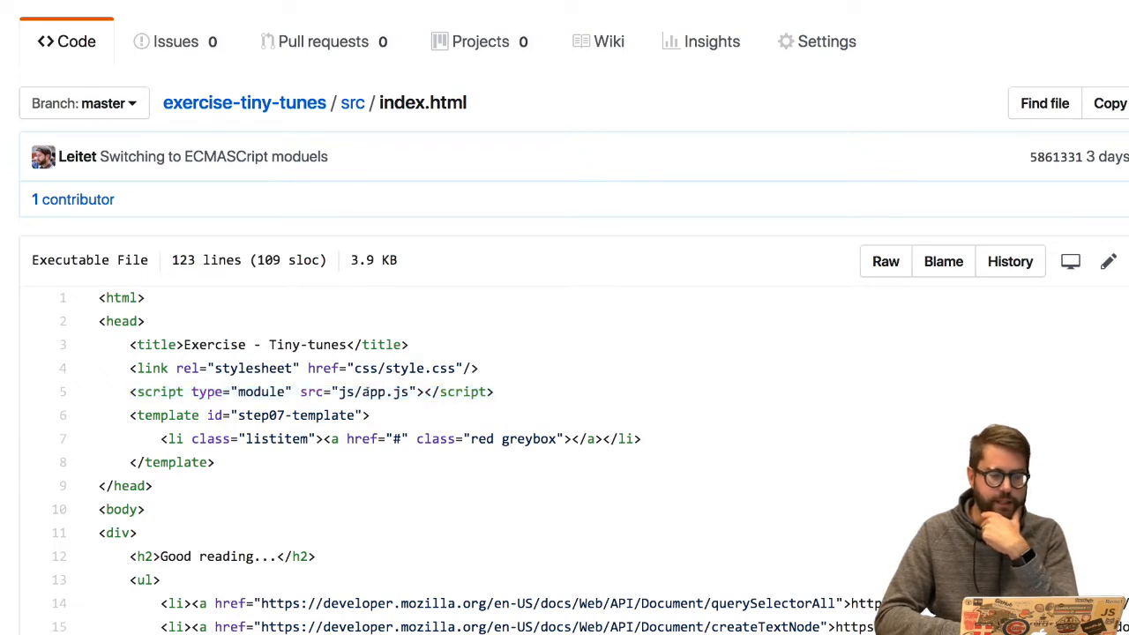
double_click(261, 392)
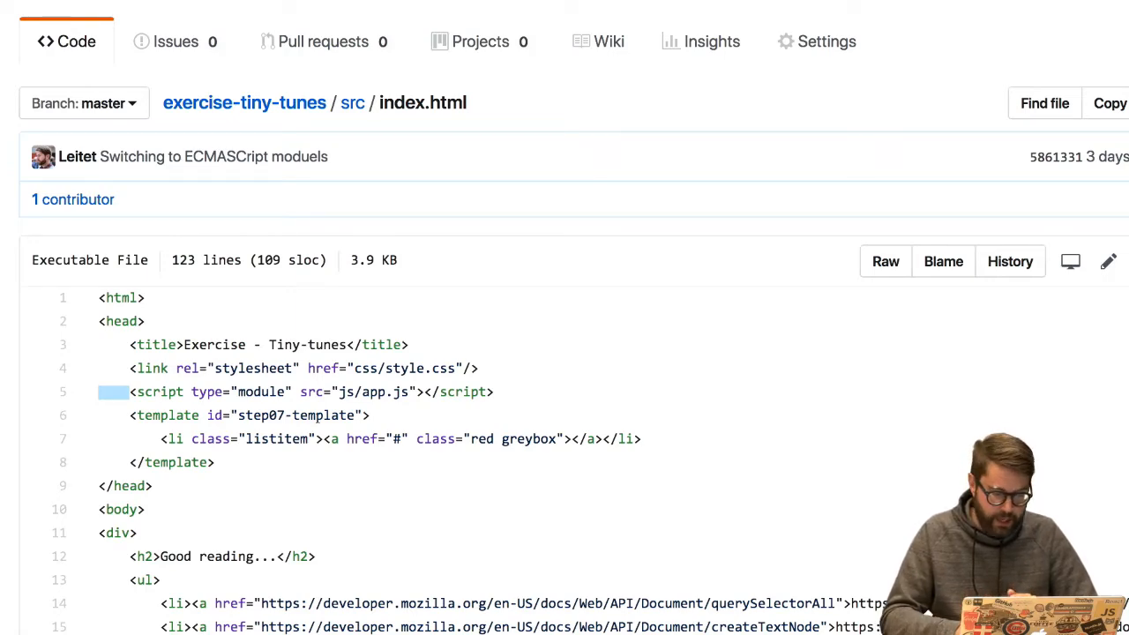
scroll(down, 3)
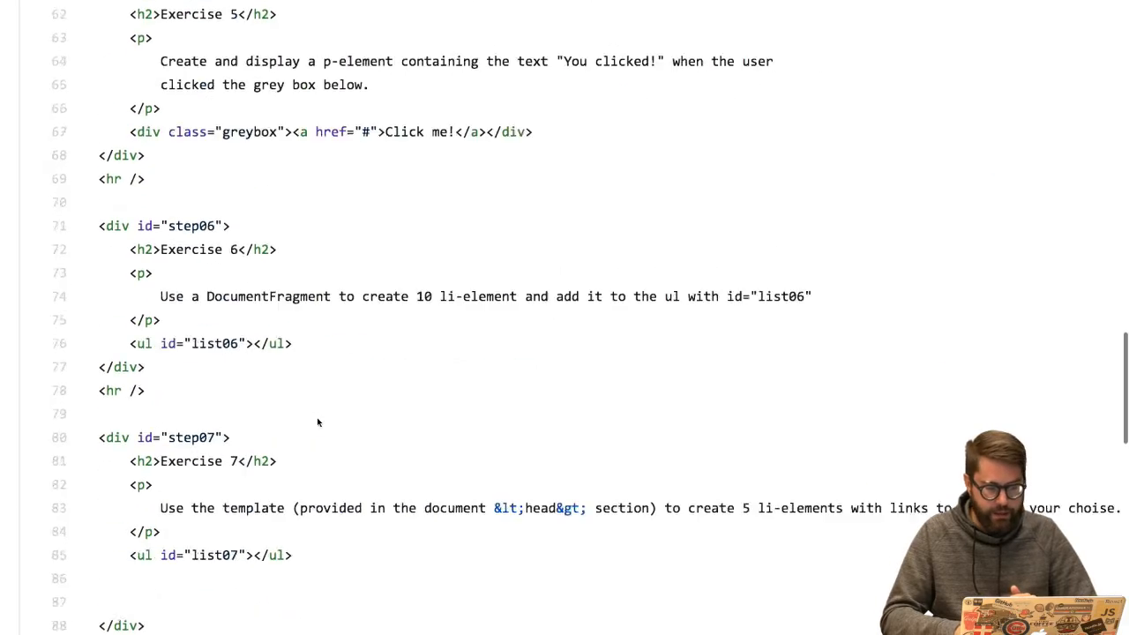
scroll(down, 3)
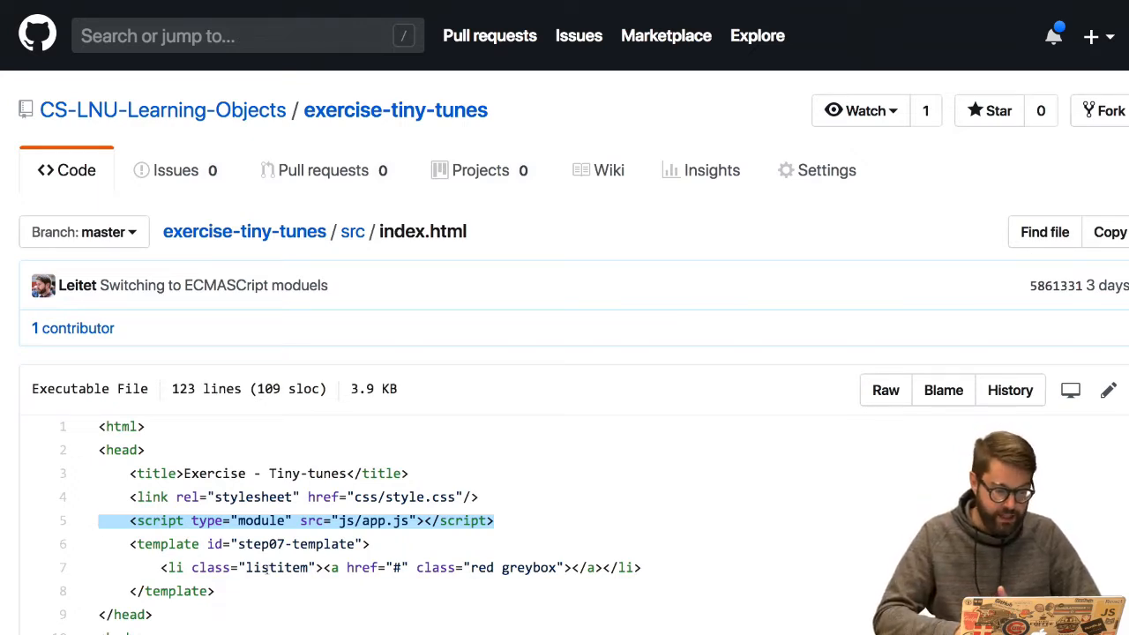
Scroll the Exercises page back to Tiny Tunes and its Hello World recording.
scroll(down, 3)
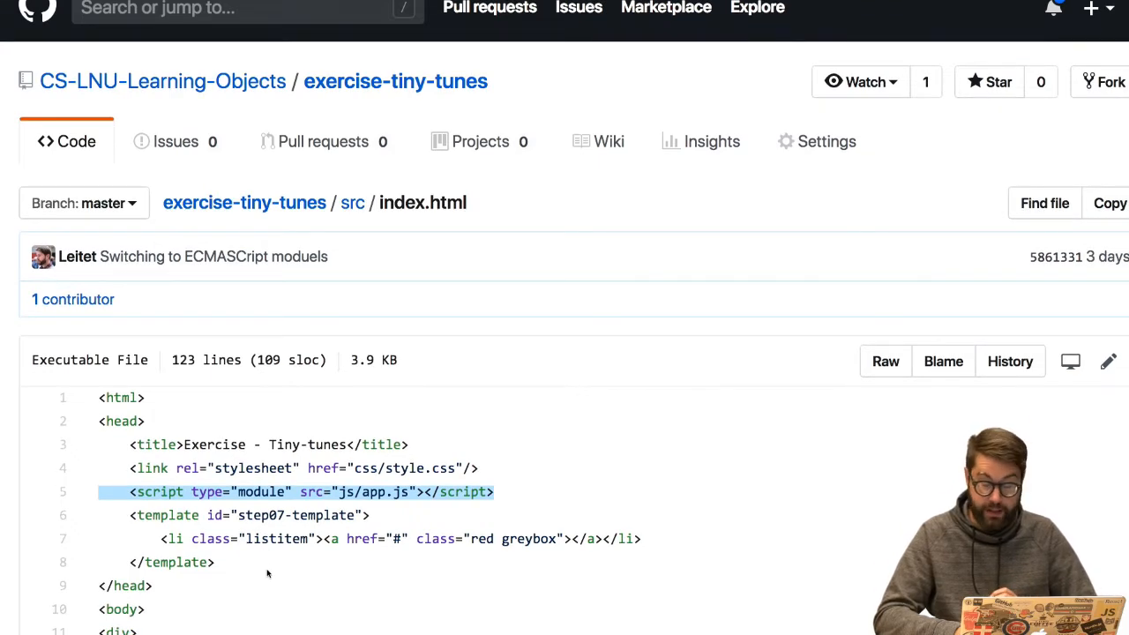
scroll(down, 3)
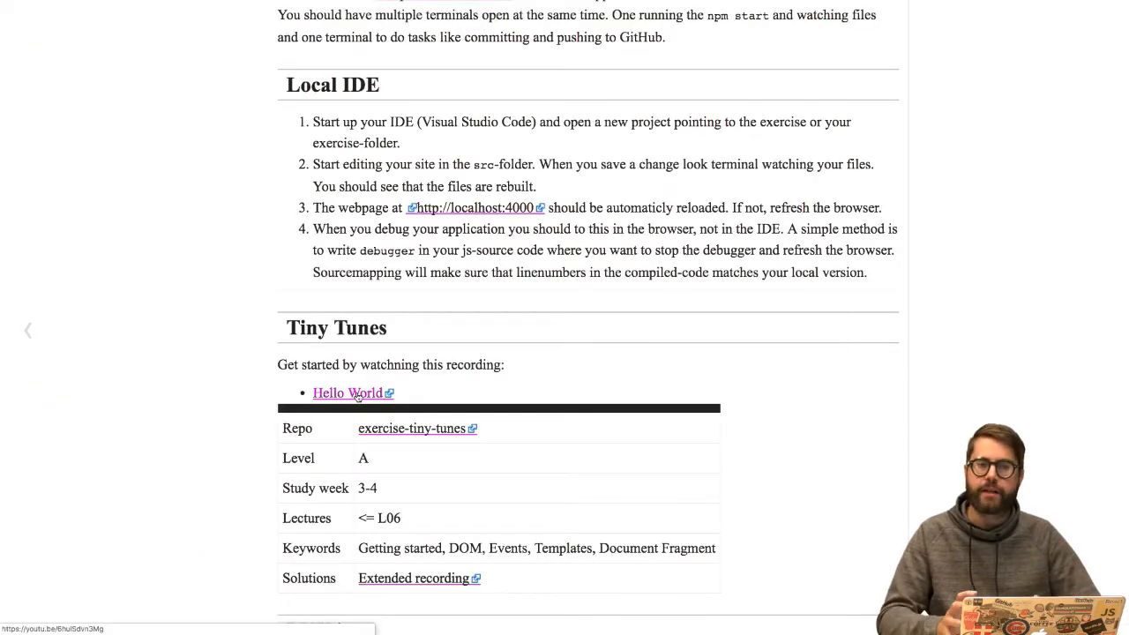
scroll(down, 3)
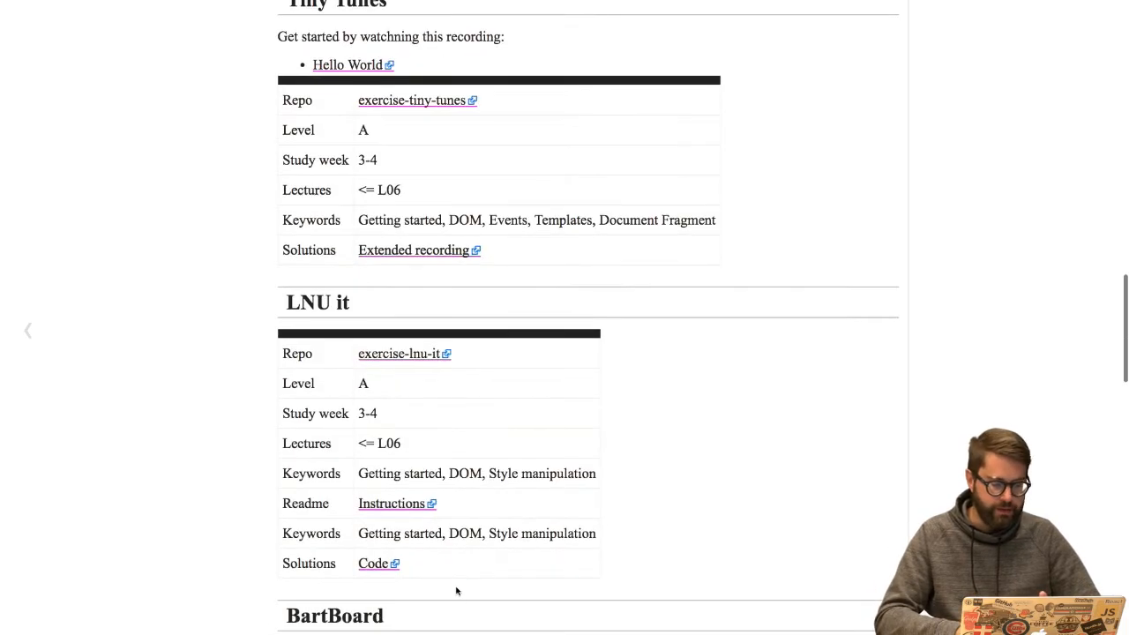
scroll(down, 3)
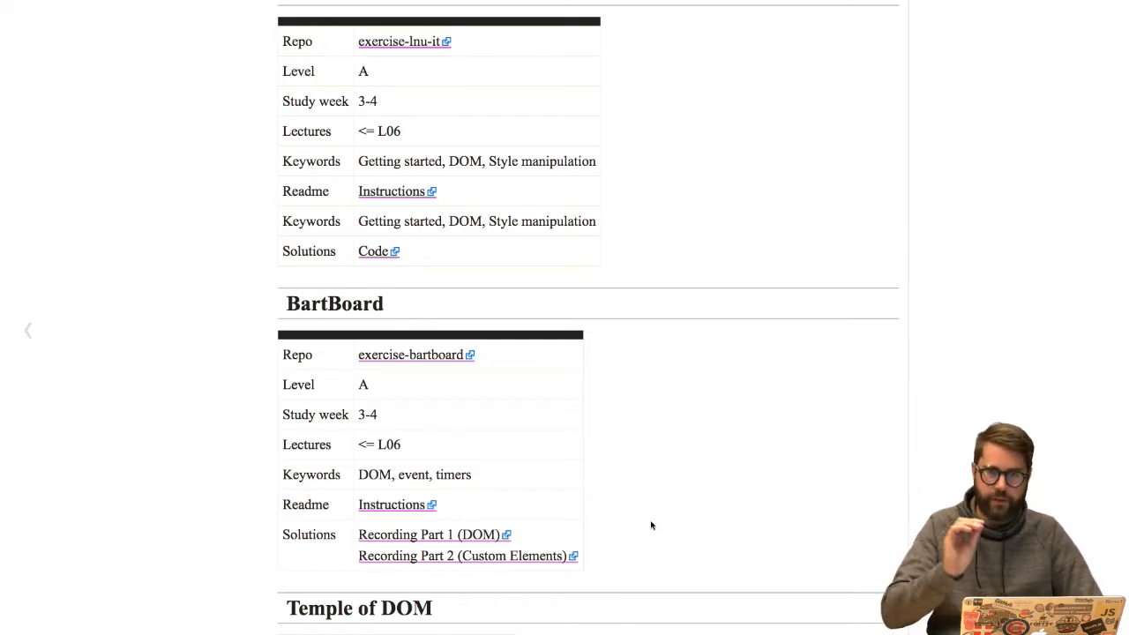
scroll(down, 3)
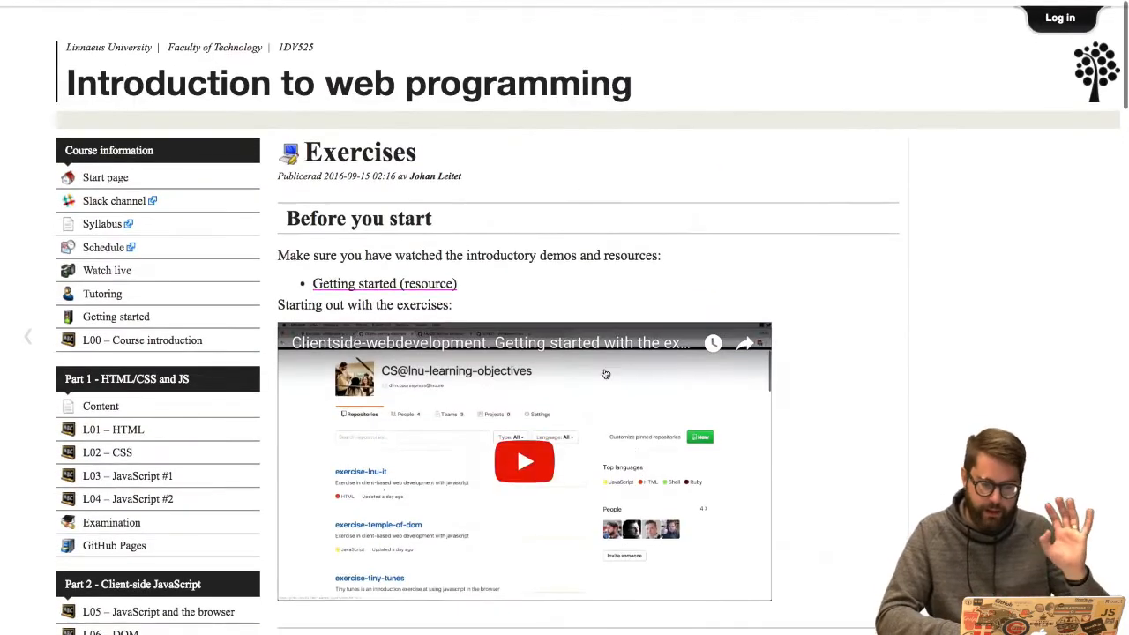
Scroll down the Part 2 sidebar and open the L07 – Event lecture.
scroll(down, 3)
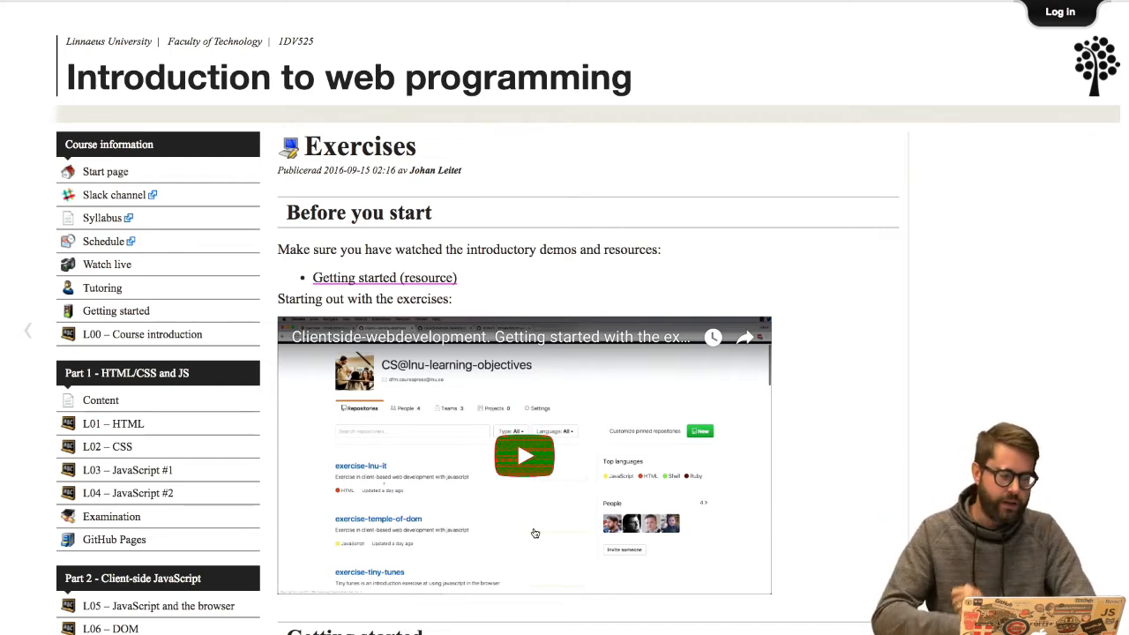
scroll(down, 3)
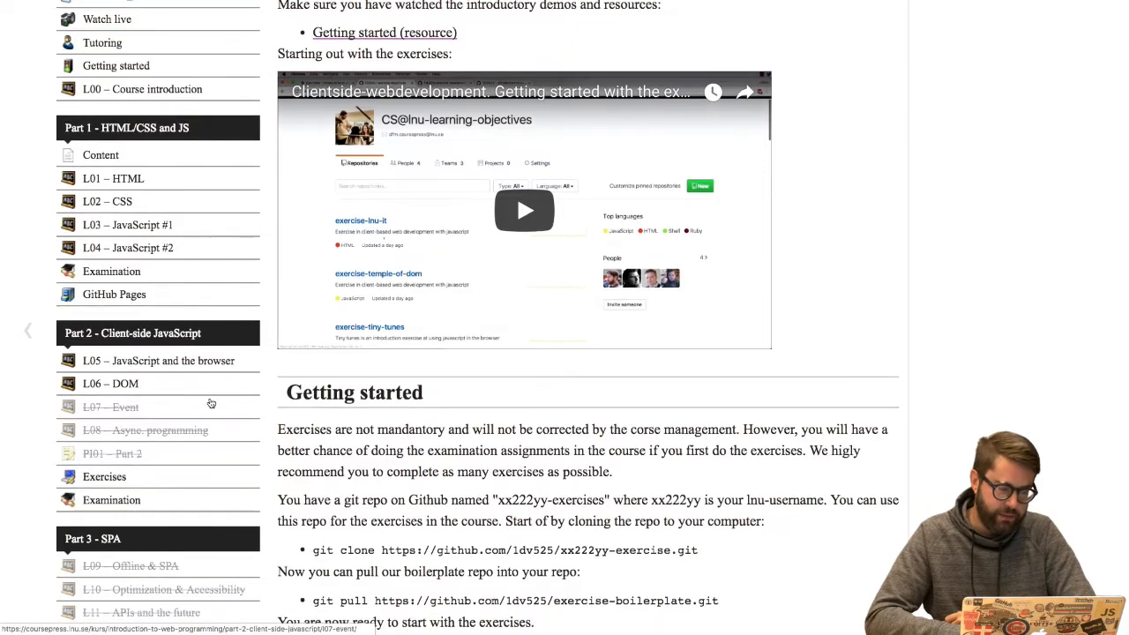
click(111, 407)
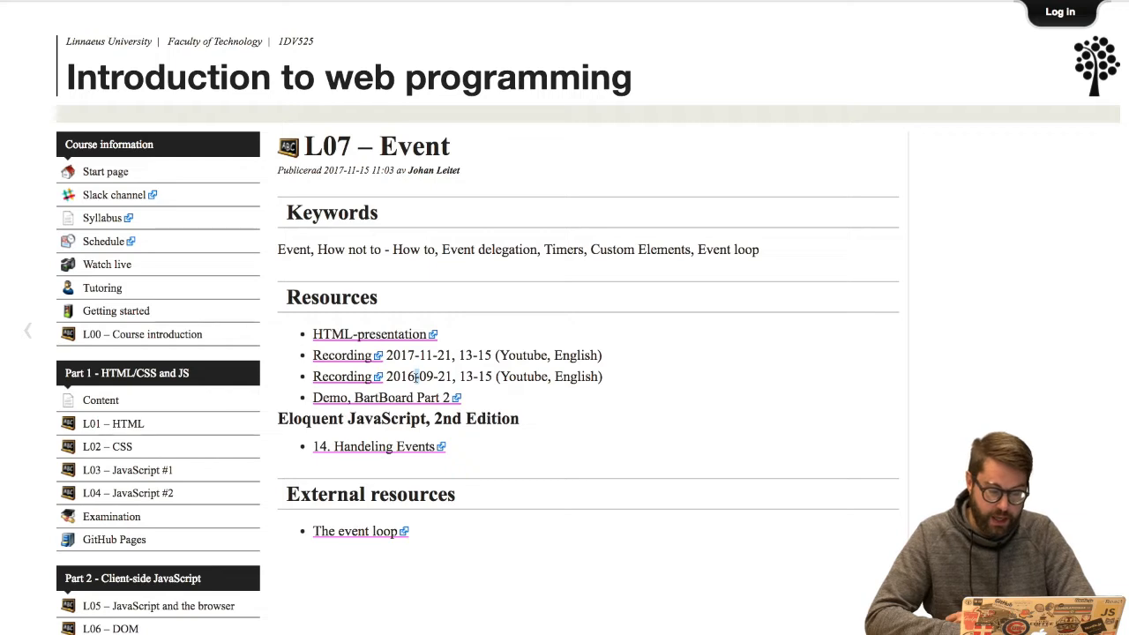
Mark the 2017-11-21 recording entry, then scroll toward L08 – Async. programming.
double_click(399, 376)
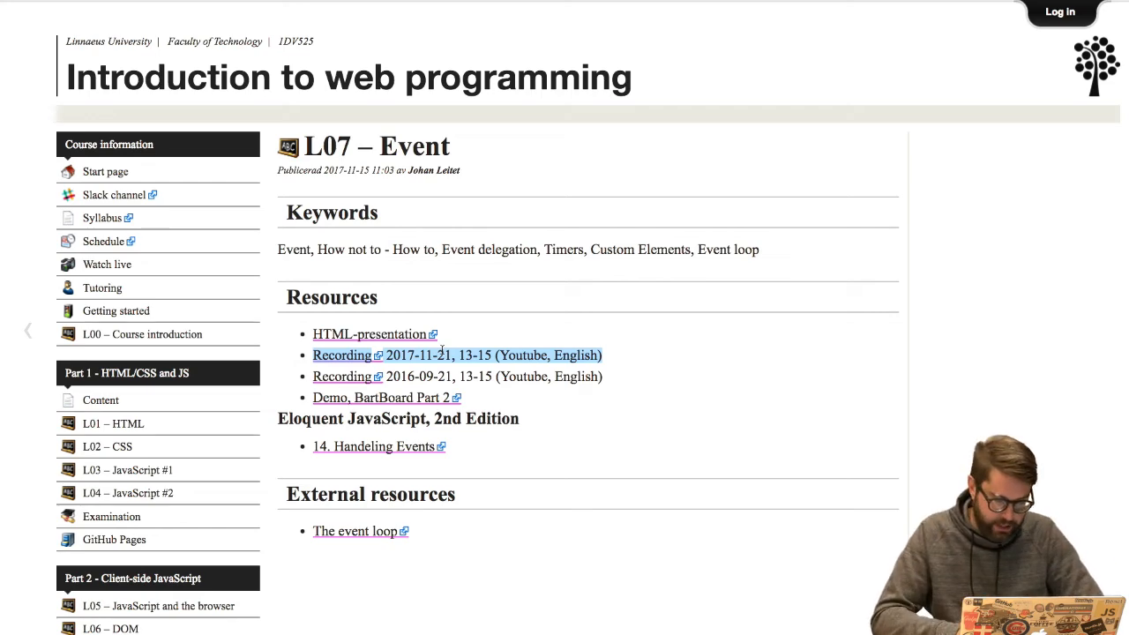
scroll(down, 3)
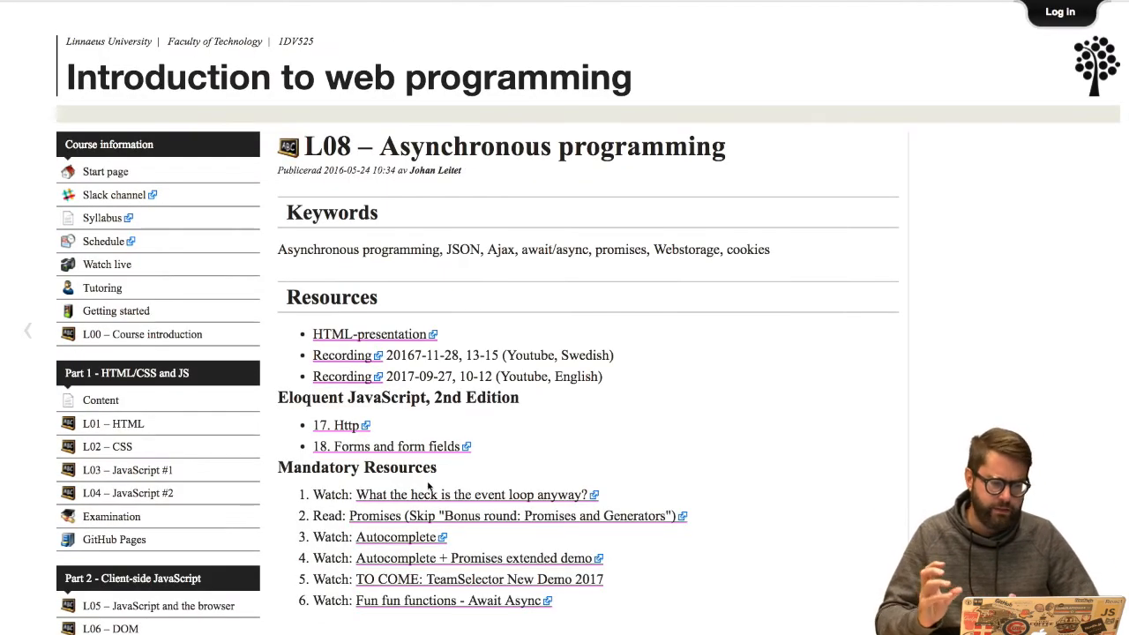
mouse_move(572, 402)
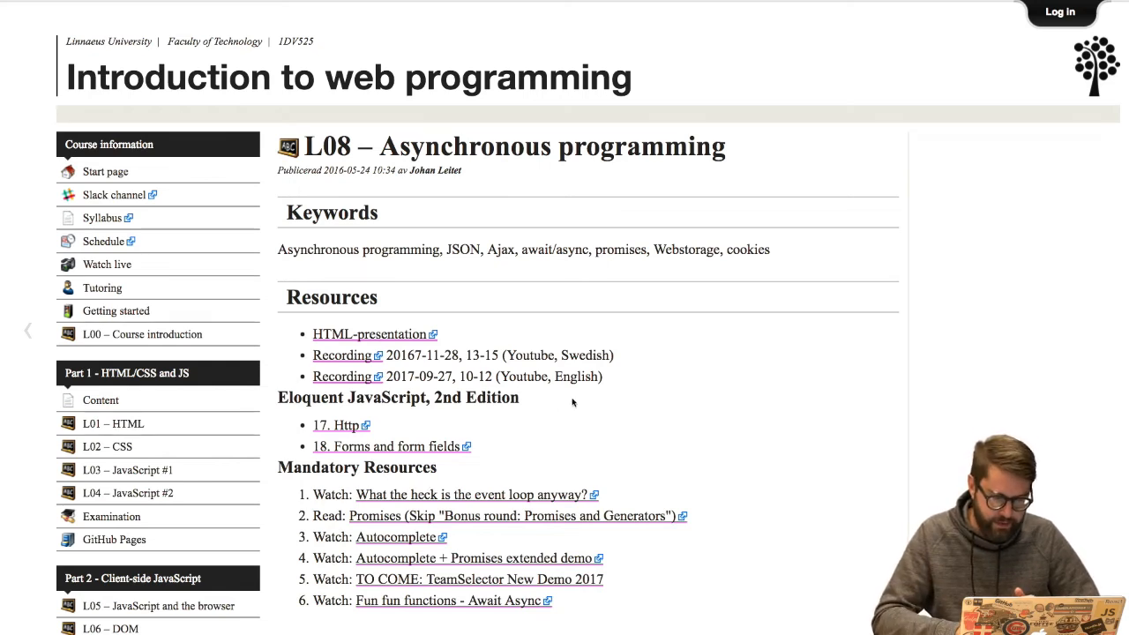